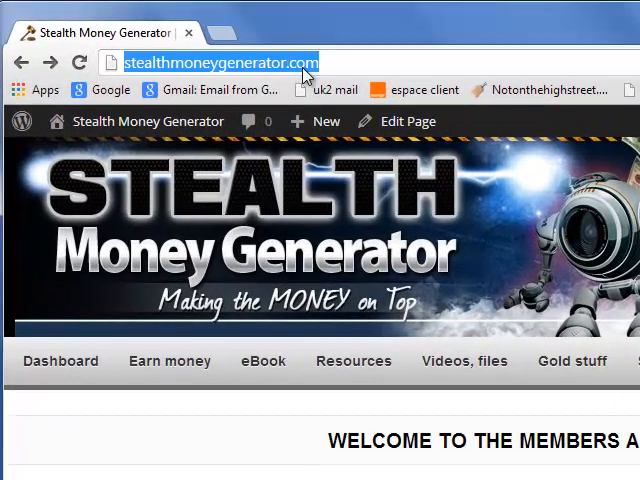
Go to accounts.google.com/SignUp and review the Create your Google Account form
type("https://accounts.google.com/SignUp?")
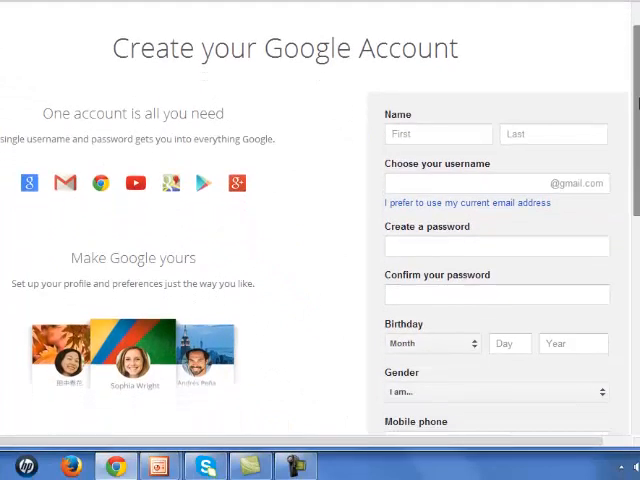
scroll("down", 3)
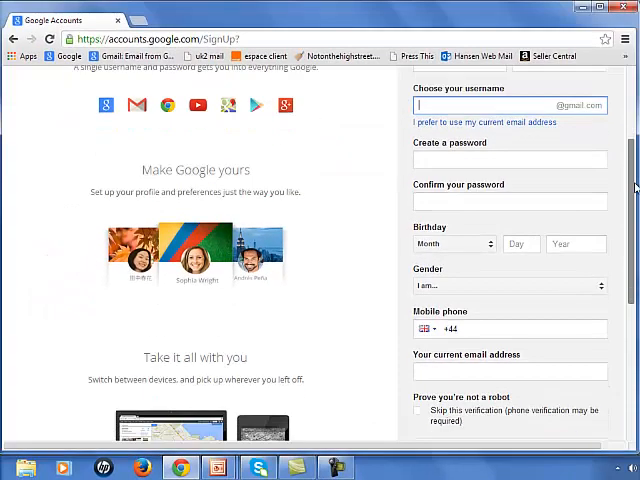
scroll("down", 3)
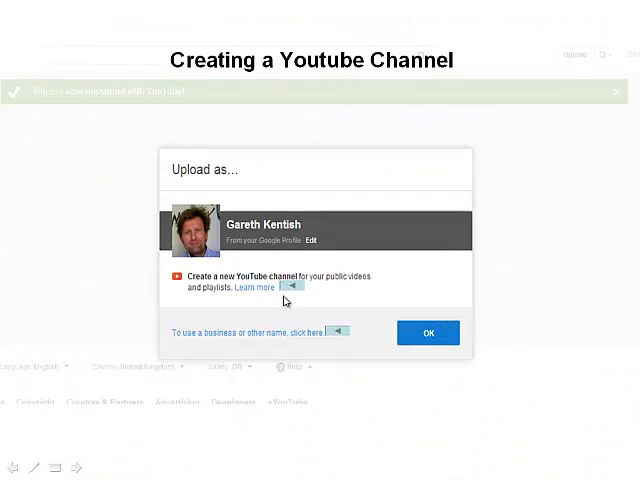
mouse_move(270, 292)
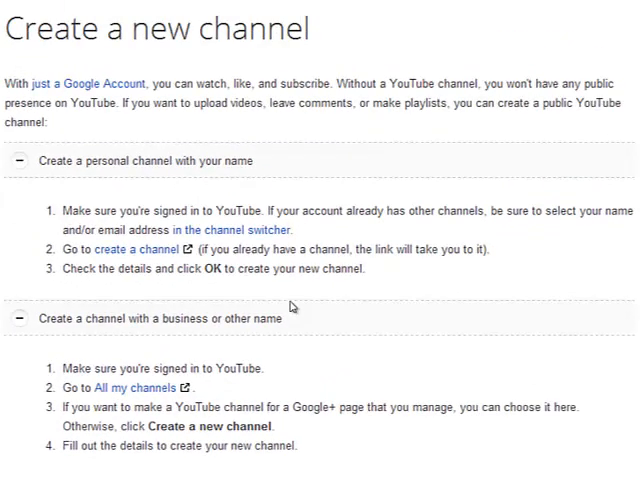
mouse_move(108, 178)
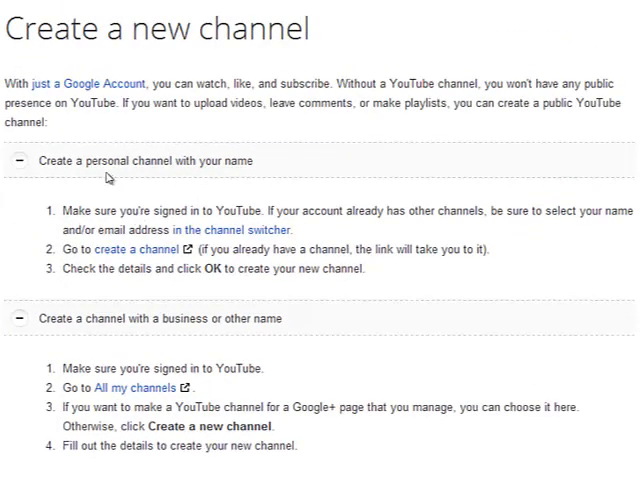
mouse_move(128, 328)
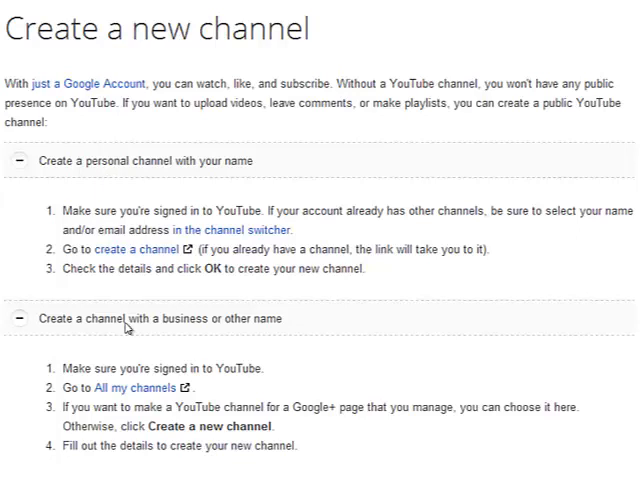
mouse_move(128, 330)
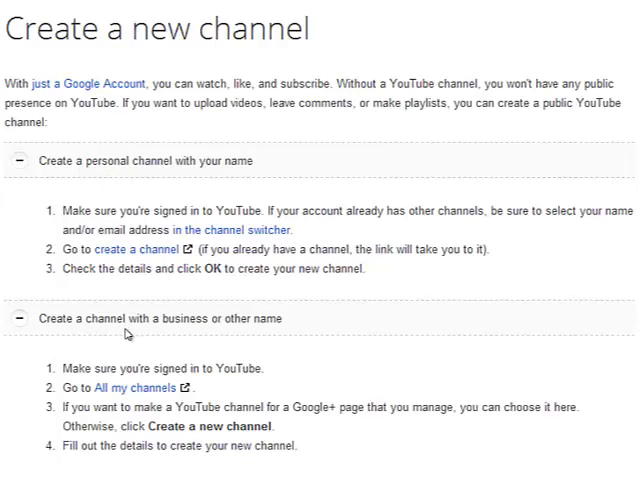
Scroll the Help article to the 'Create a channel with a business or other name' section
scroll("down", 3)
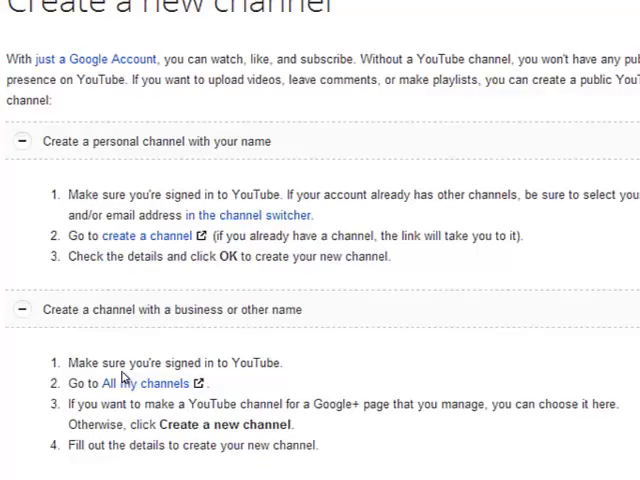
scroll("down", 3)
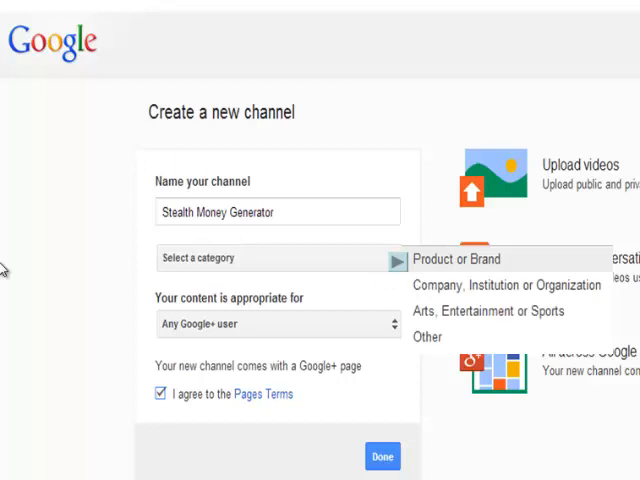
mouse_move(52, 260)
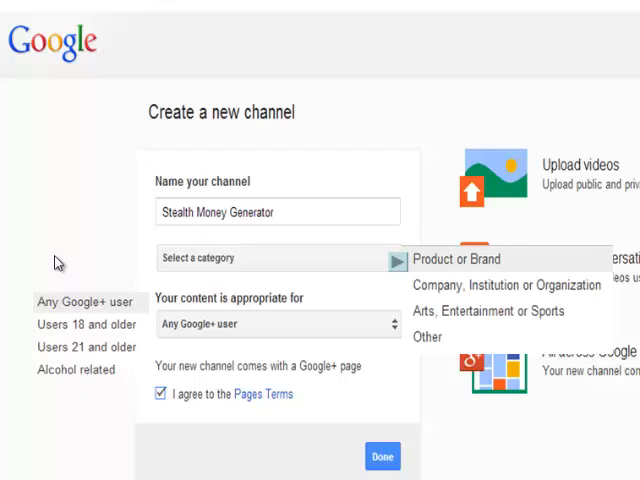
mouse_move(90, 272)
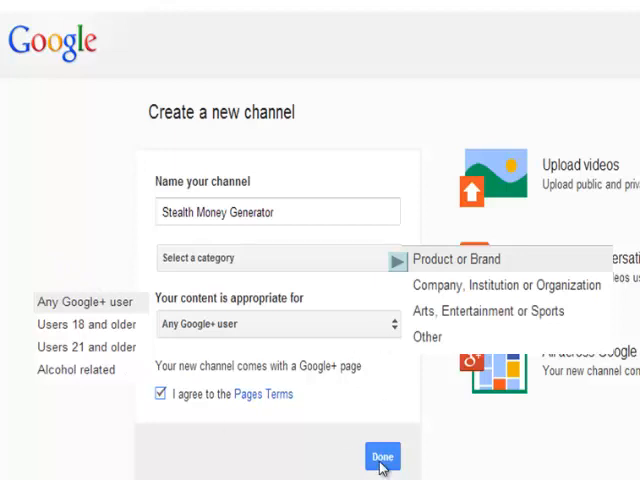
Finish creating the 'Stealth Money Generator' channel with terms accepted
left_click(382, 456)
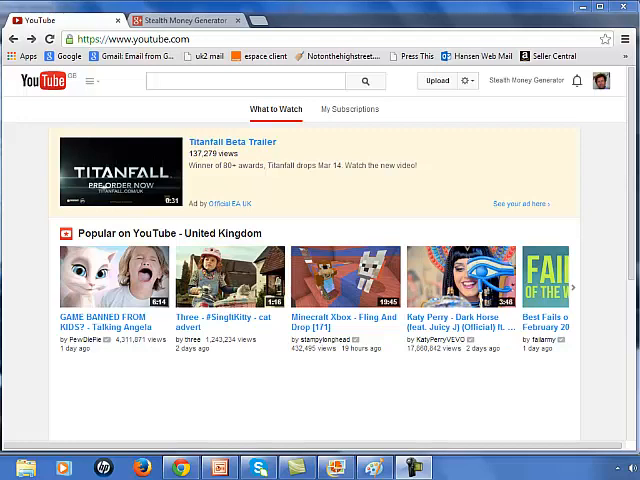
mouse_move(562, 176)
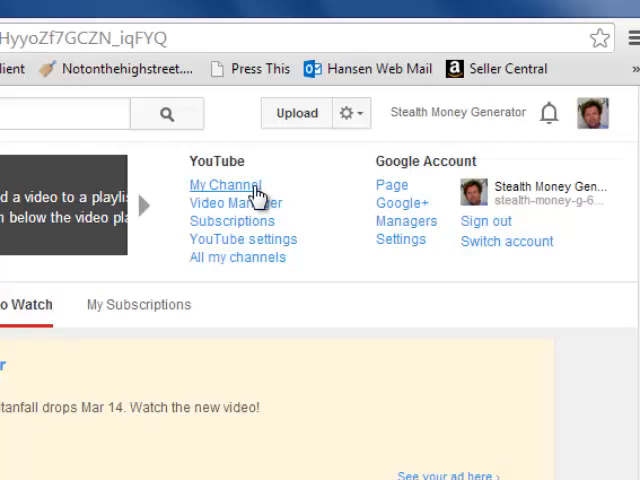
Go to My Channel and reveal the banner's edit options
left_click(224, 184)
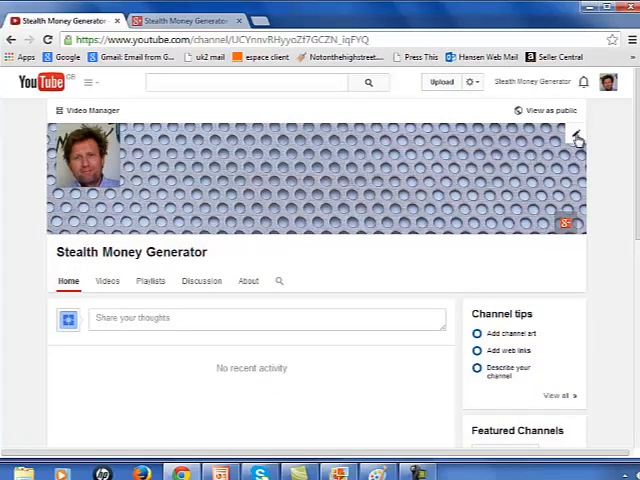
scroll("down", 3)
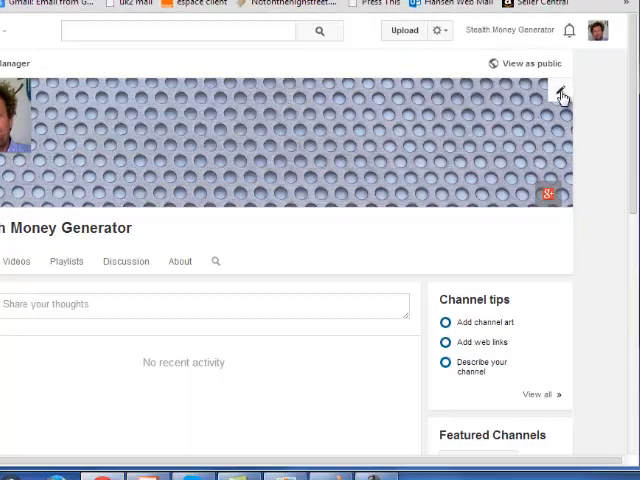
left_click(560, 94)
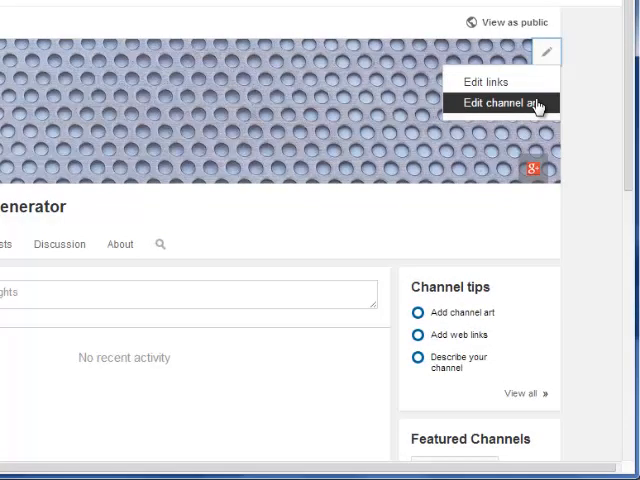
Choose Edit channel art to bring up the banner upload dialog
left_click(496, 104)
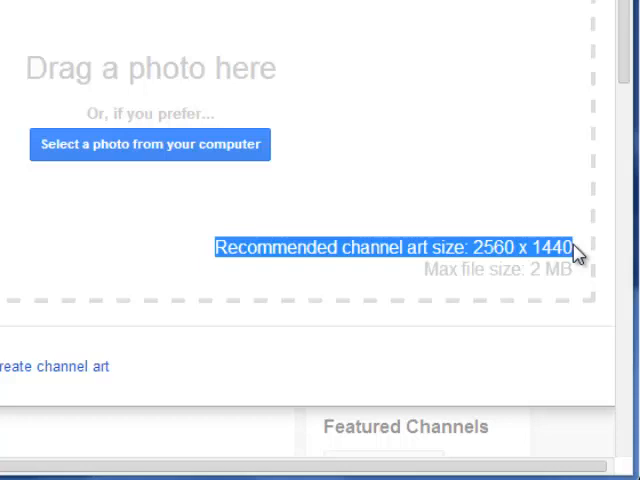
mouse_move(378, 344)
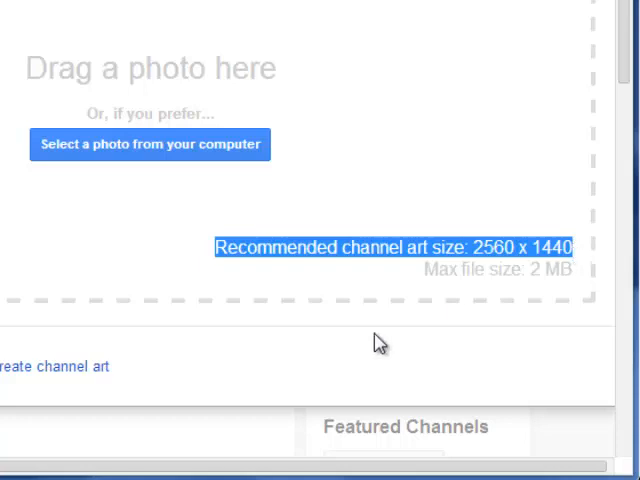
mouse_move(156, 434)
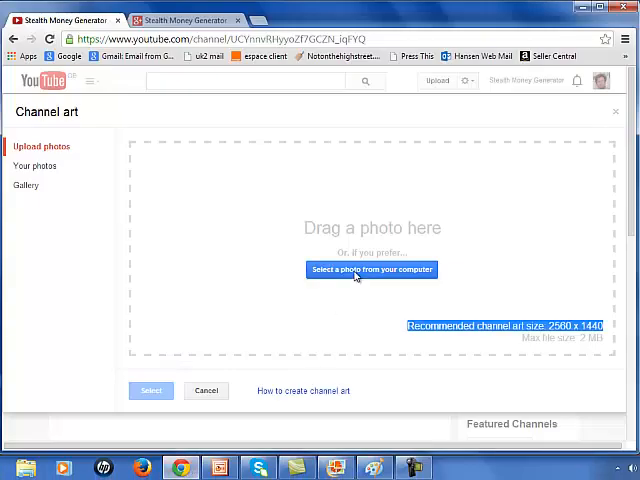
Upload the smg_black_youtube image from the computer and apply it as channel art
left_click(370, 268)
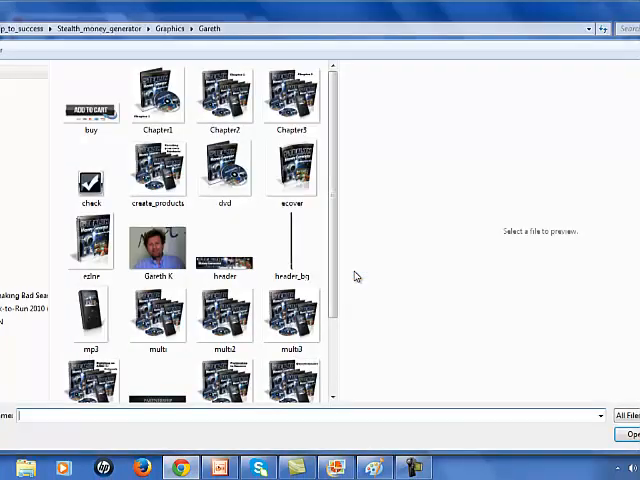
scroll("down", 3)
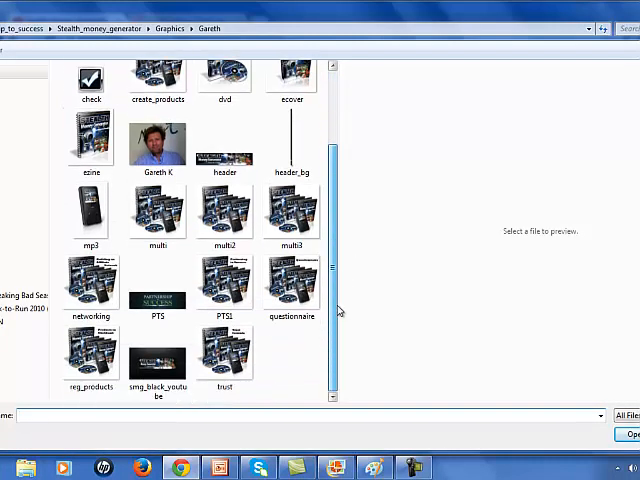
left_click(156, 356)
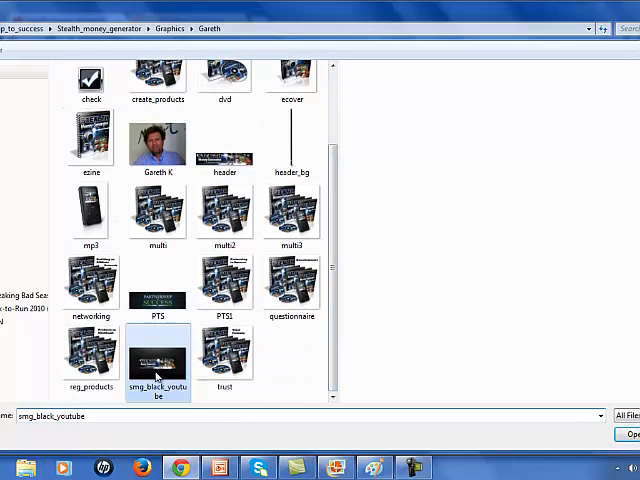
left_click(156, 348)
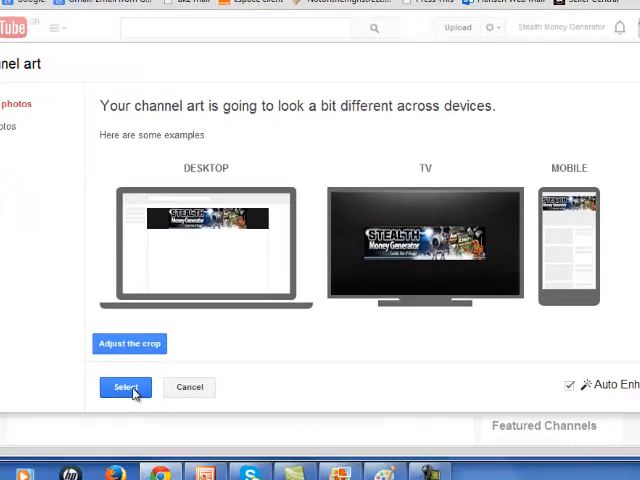
left_click(124, 388)
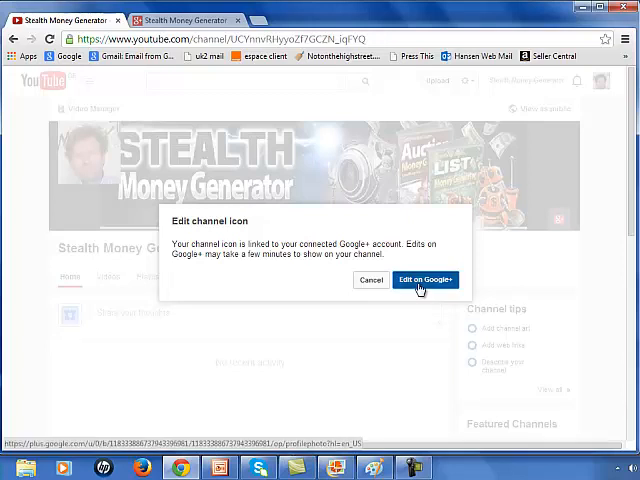
On Google+, set the Gareth headshot as profile photo and share it publicly
left_click(424, 280)
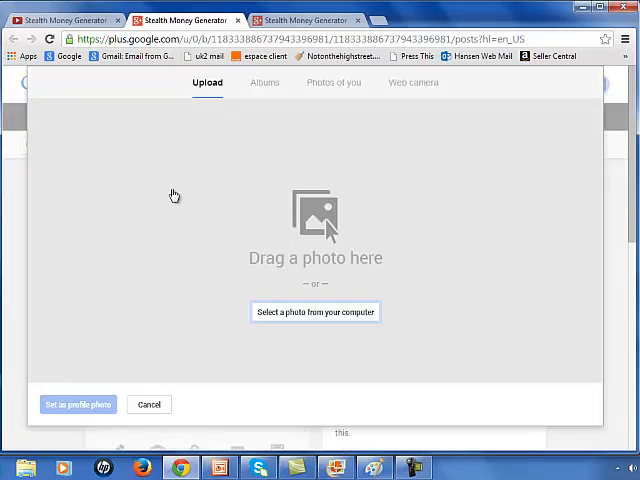
mouse_move(290, 320)
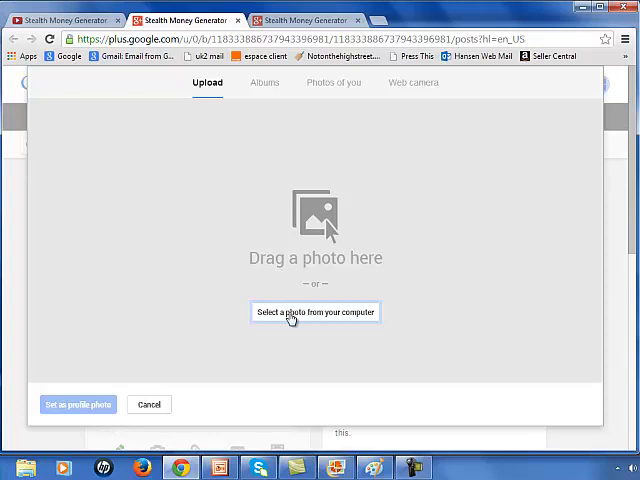
left_click(316, 312)
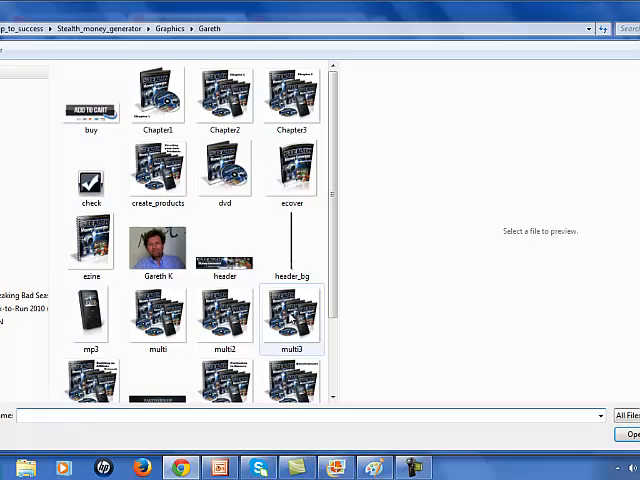
left_click(156, 240)
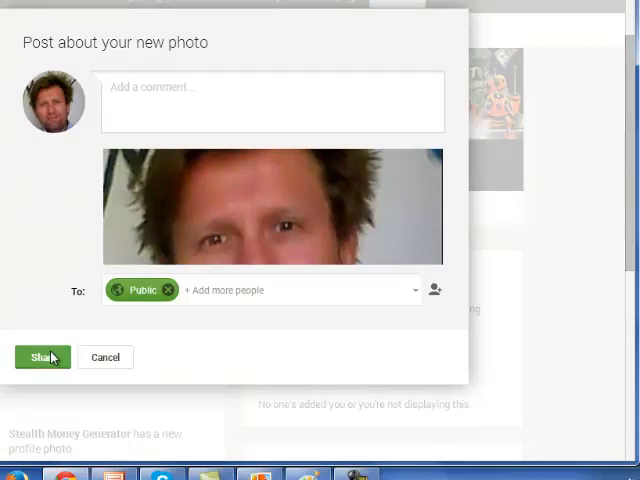
left_click(42, 356)
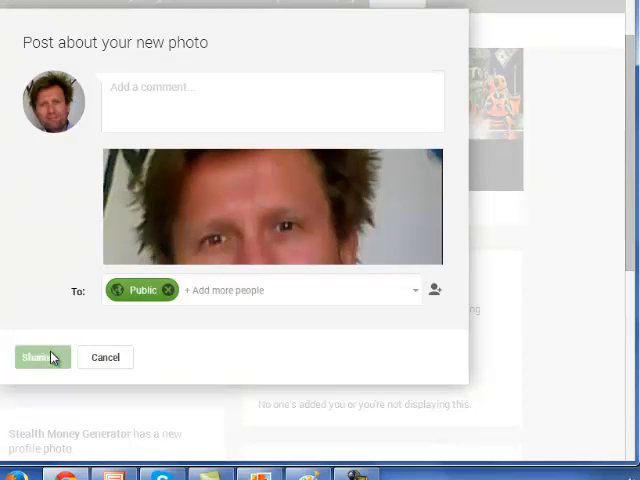
left_click(42, 356)
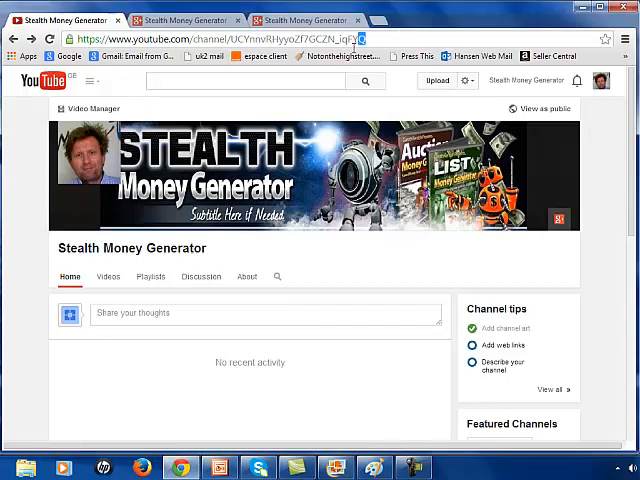
Select the channel's web address in the refreshed channel page's address bar
double_click(310, 38)
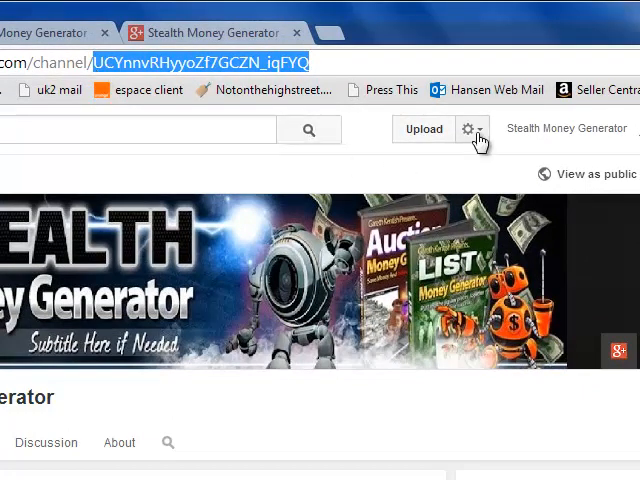
Reach Create custom URL via YouTube settings, Advanced
left_click(472, 128)
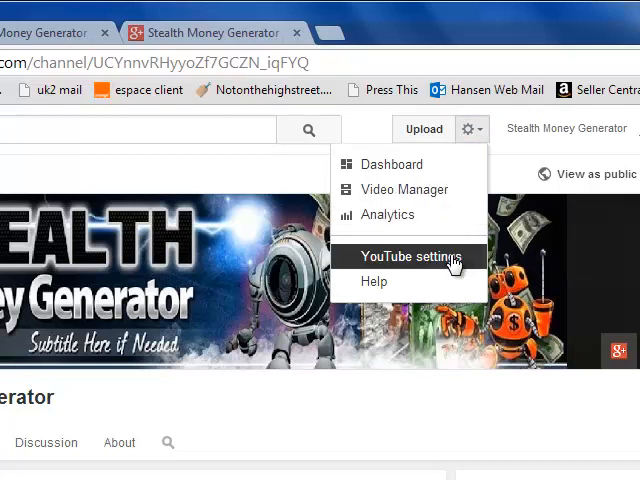
left_click(406, 256)
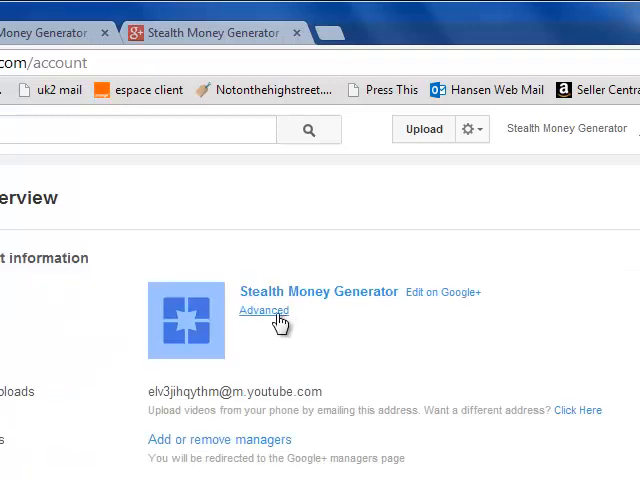
left_click(264, 310)
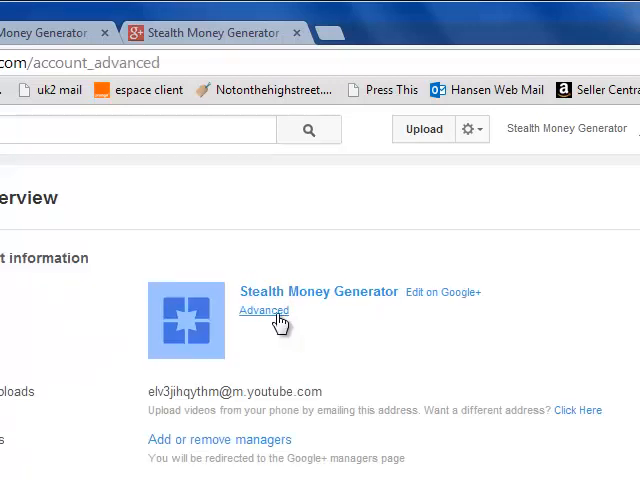
left_click(264, 310)
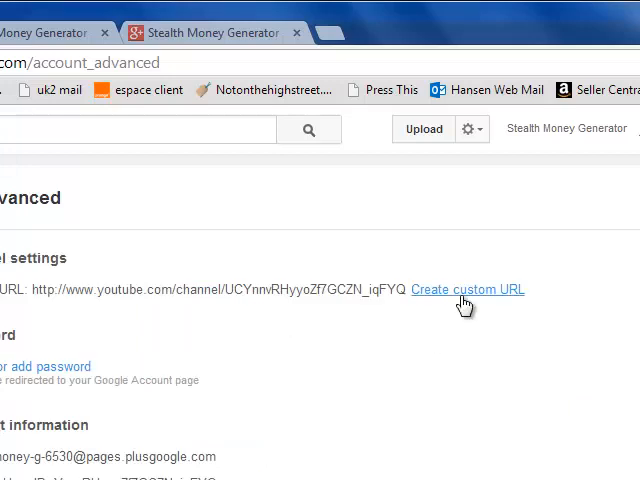
scroll("down", 3)
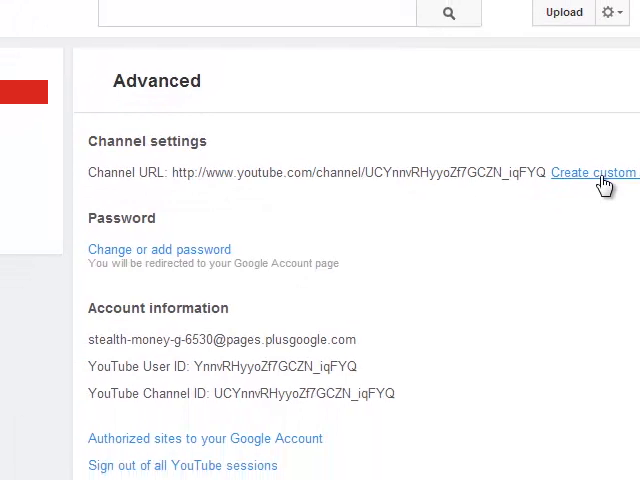
left_click(592, 172)
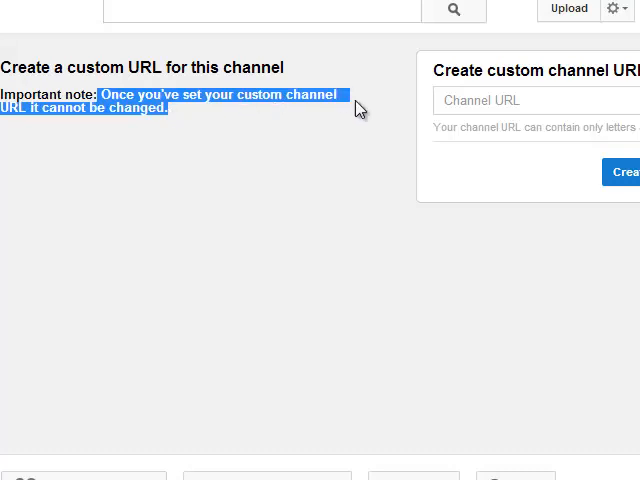
Enter MoneyStealth as the channel URL, create it and confirm the permanent choice
left_click(500, 100)
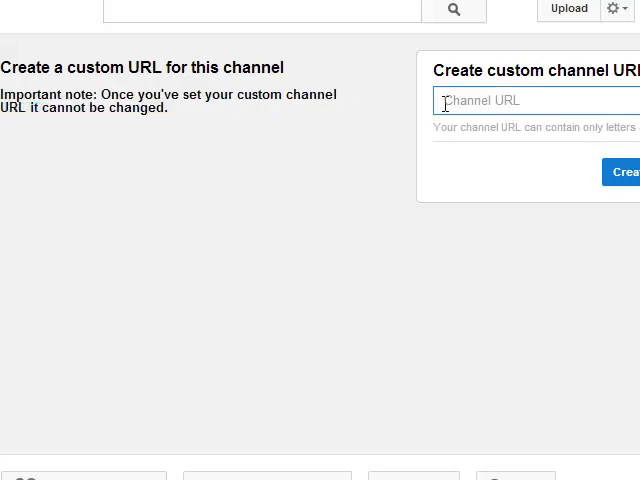
type("MoneyStealth")
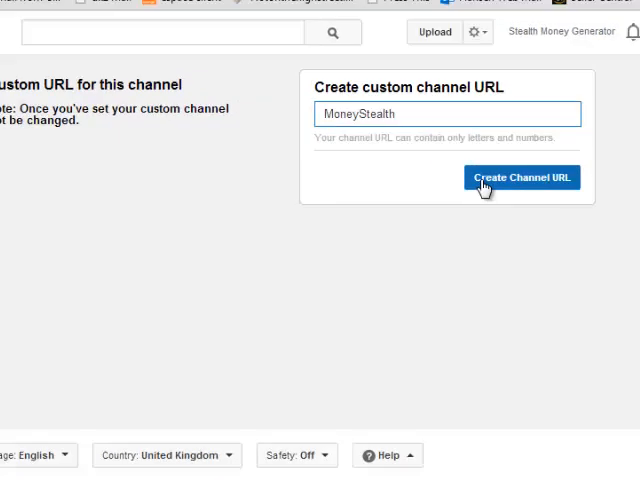
left_click(520, 178)
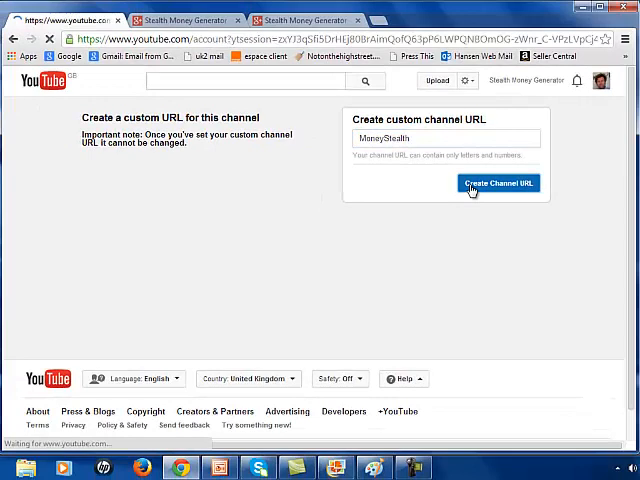
left_click(498, 184)
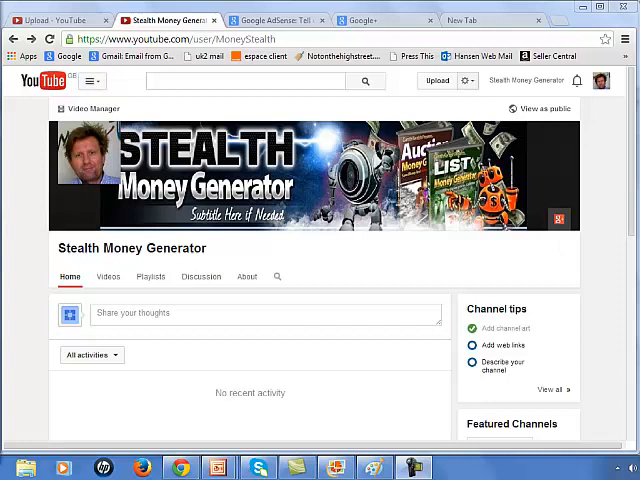
Reach the monetization settings from the channel's account status and features page
left_click(464, 80)
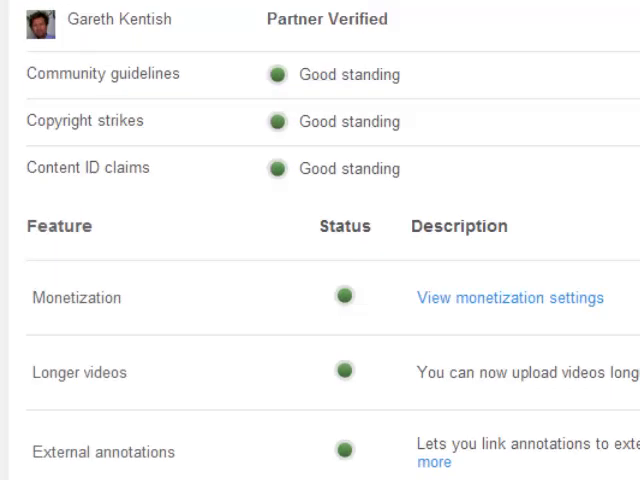
scroll("down", 3)
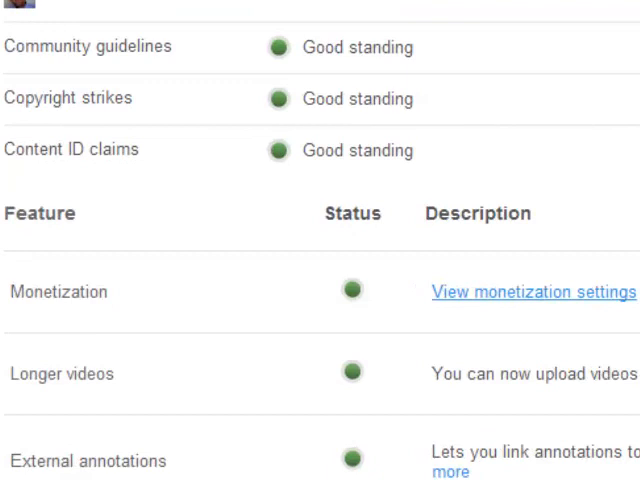
left_click(532, 292)
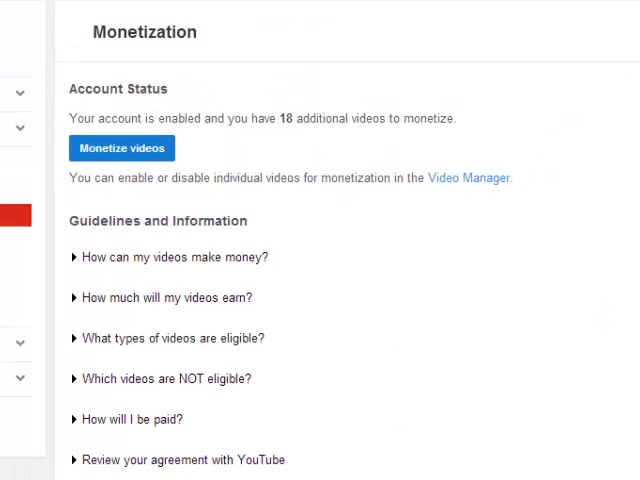
Expand 'How will I be paid?' and start associating an AdSense account
scroll("down", 3)
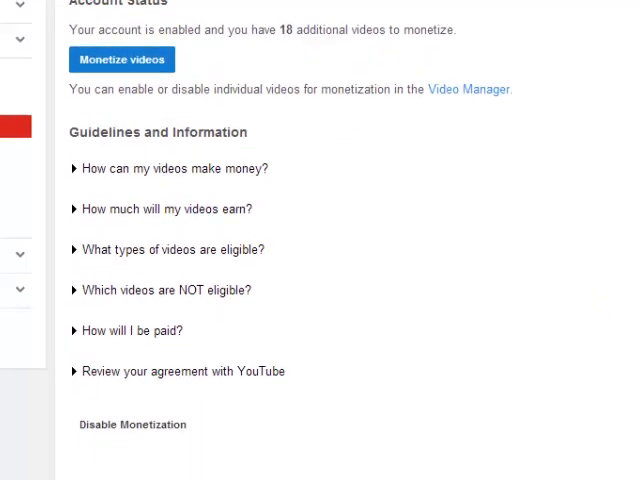
scroll("down", 3)
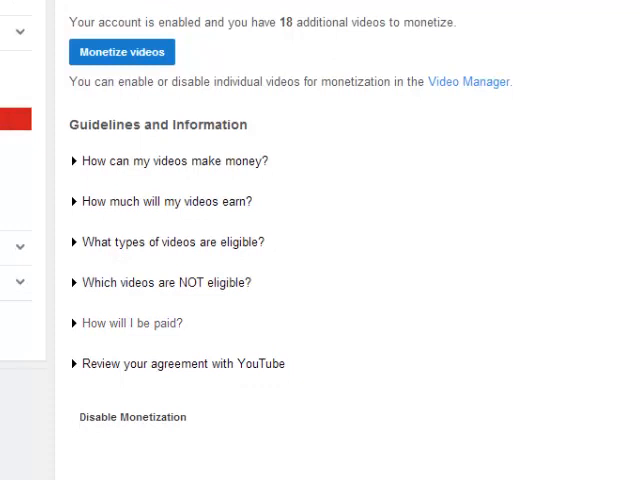
left_click(128, 324)
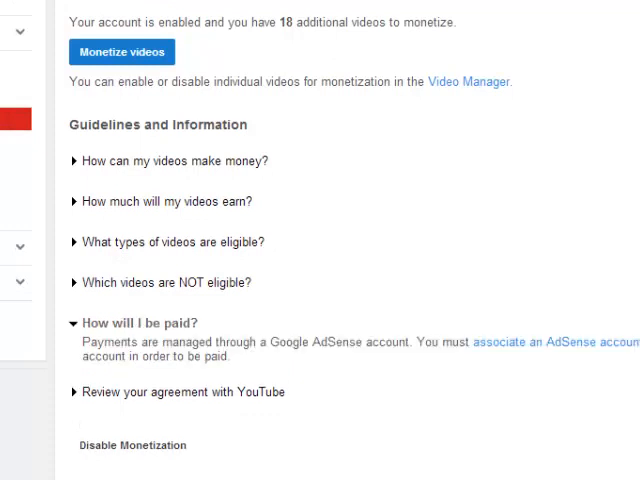
scroll("up", 3)
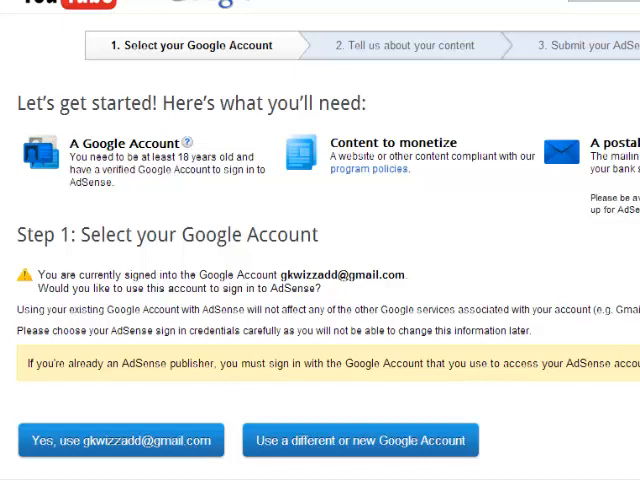
Choose 'Yes, use the current account' so the gkwizzadd Google sign-in appears
scroll("down", 3)
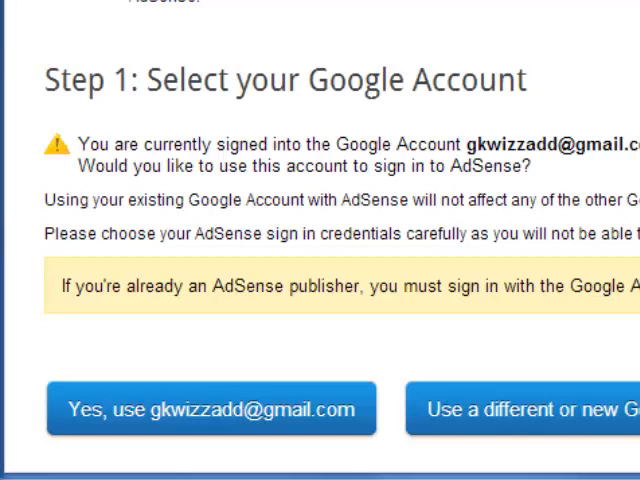
left_click(210, 408)
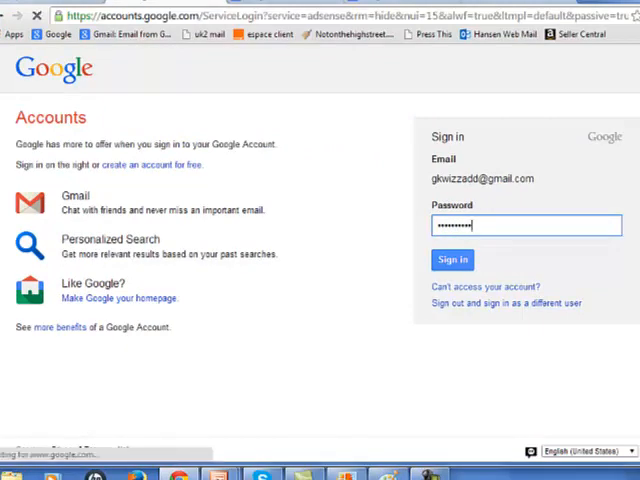
left_click(452, 260)
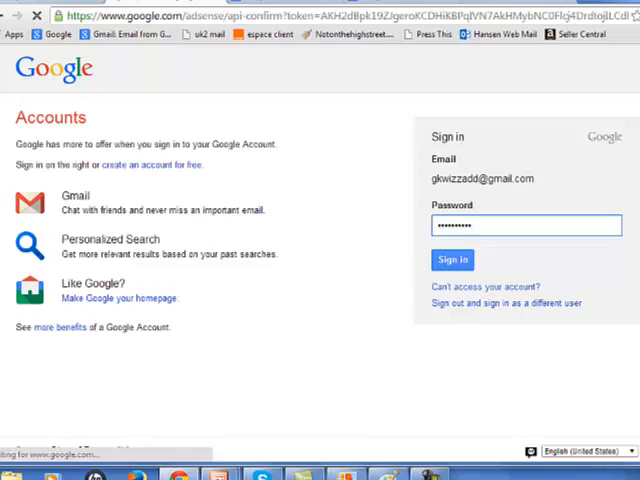
left_click(452, 260)
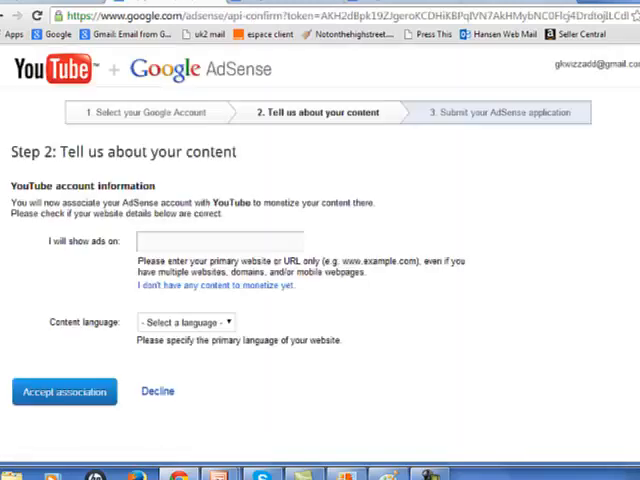
type("http://www.youtube.com/user/MoneyGeneratorSeries")
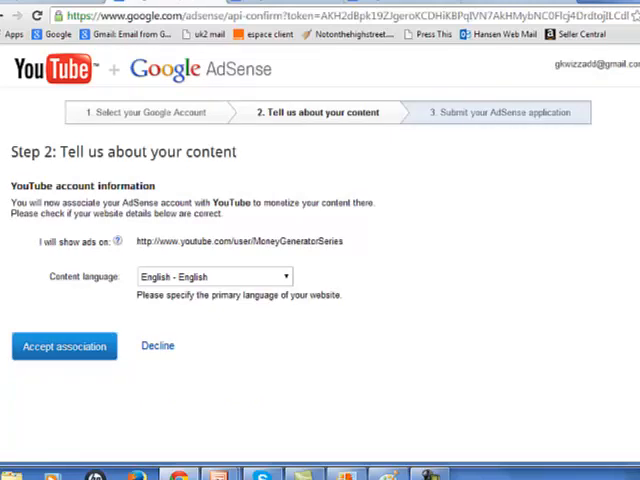
Accept the AdSense association with English content, returning to YouTube monetization pending approval
left_click(64, 346)
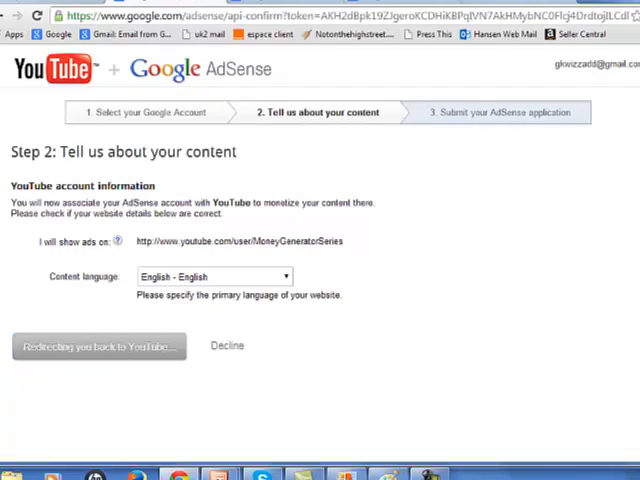
left_click(98, 346)
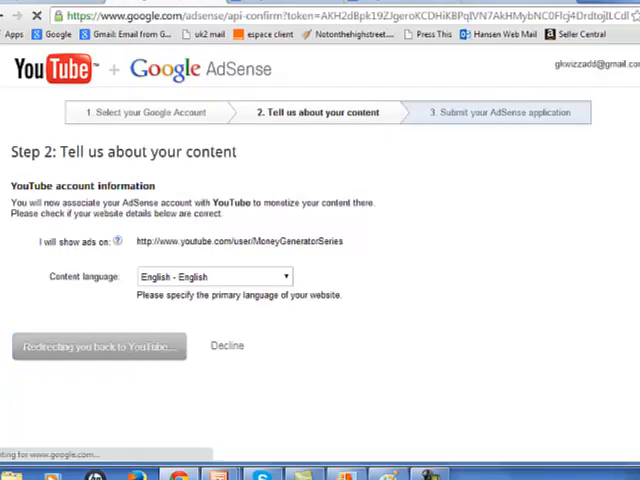
left_click(98, 346)
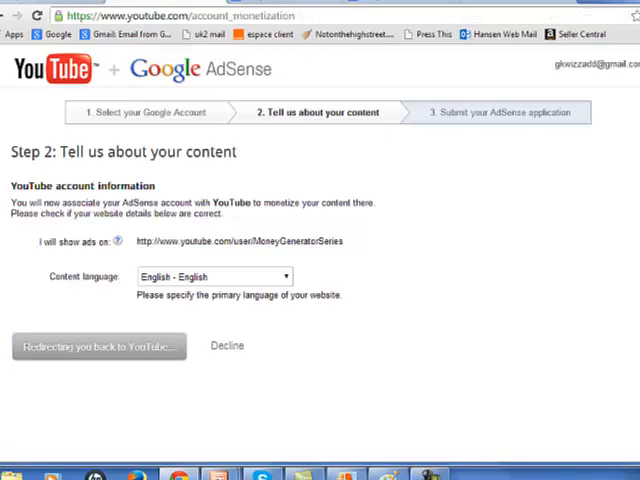
left_click(98, 346)
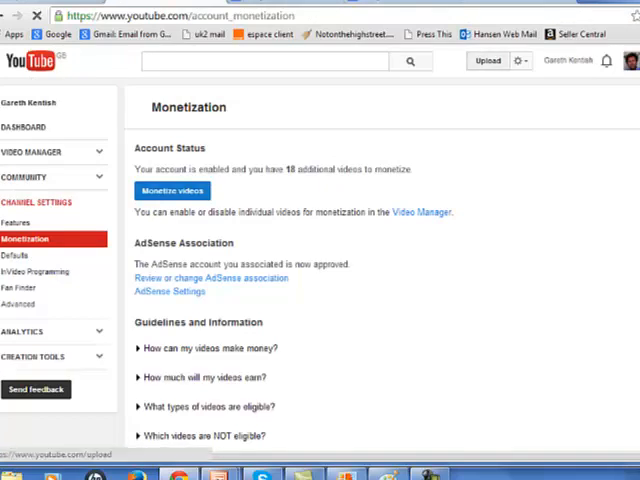
Upload the intro2 video and review its monetization options with overlay and TrueView ads enabled
left_click(488, 60)
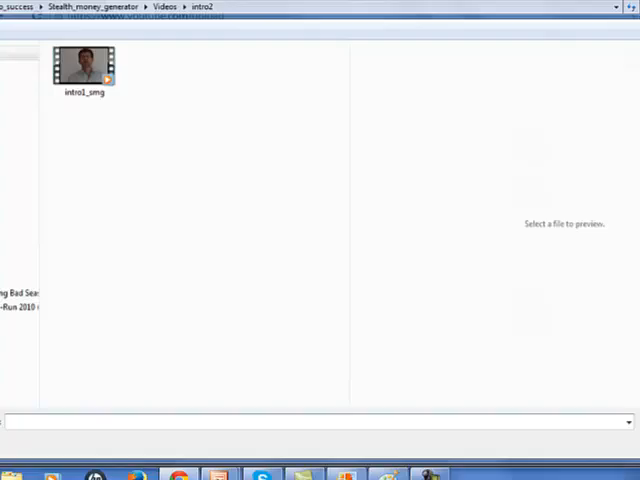
left_click(82, 64)
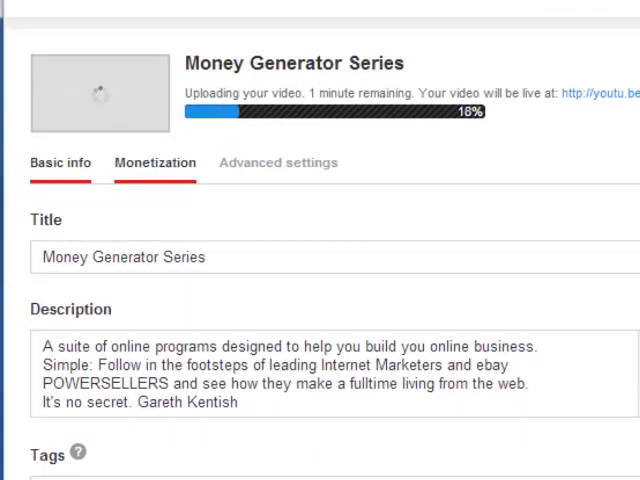
left_click(156, 162)
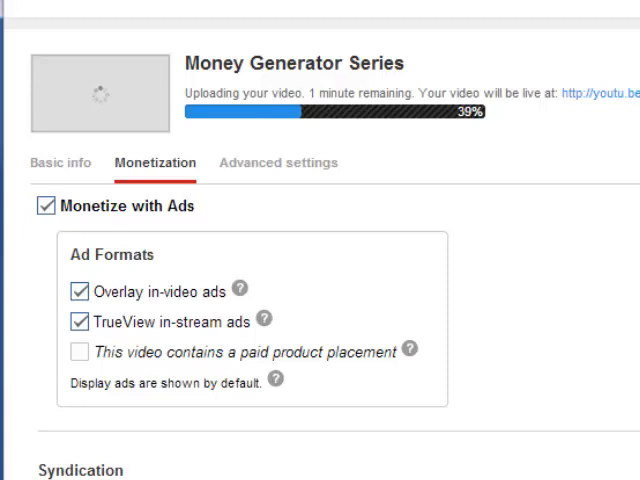
scroll("down", 3)
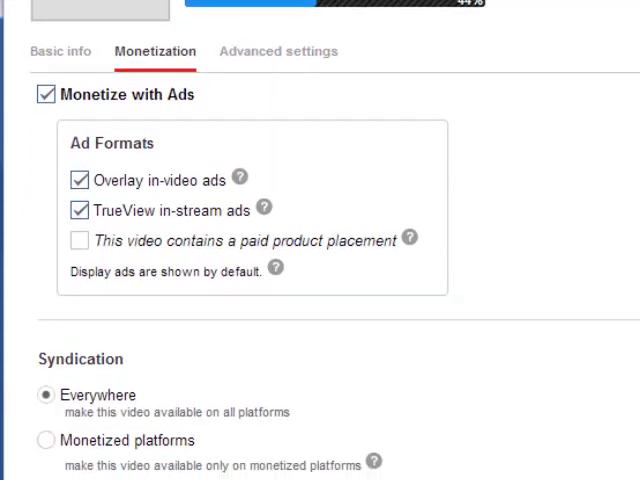